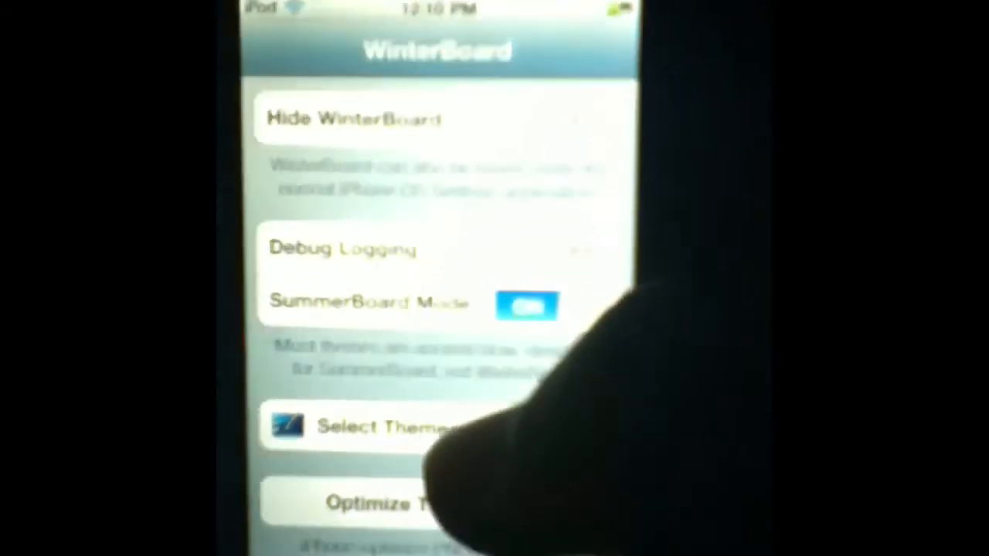
- Show WinterBoard's theme list with entries such as Win 7 Theme and All Black Theme
click(378, 427)
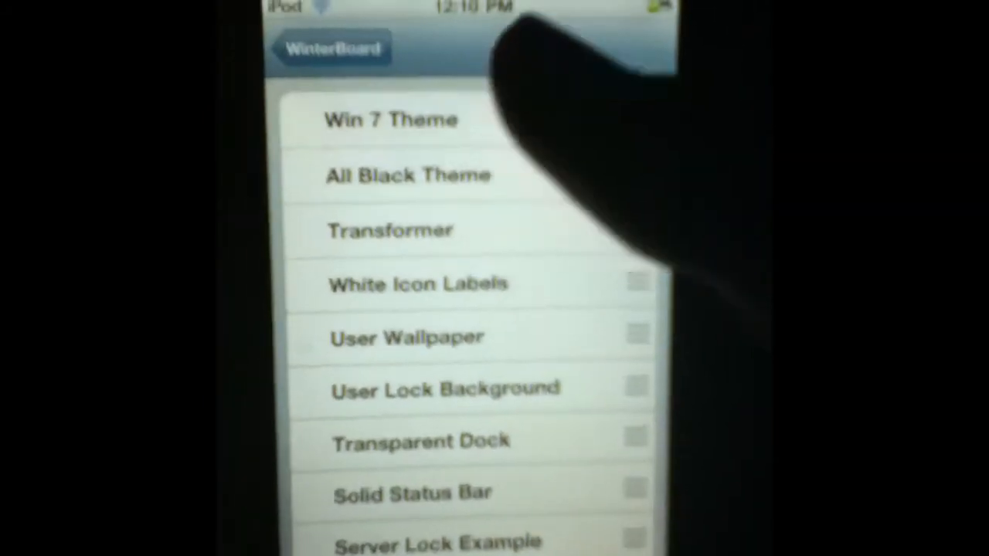